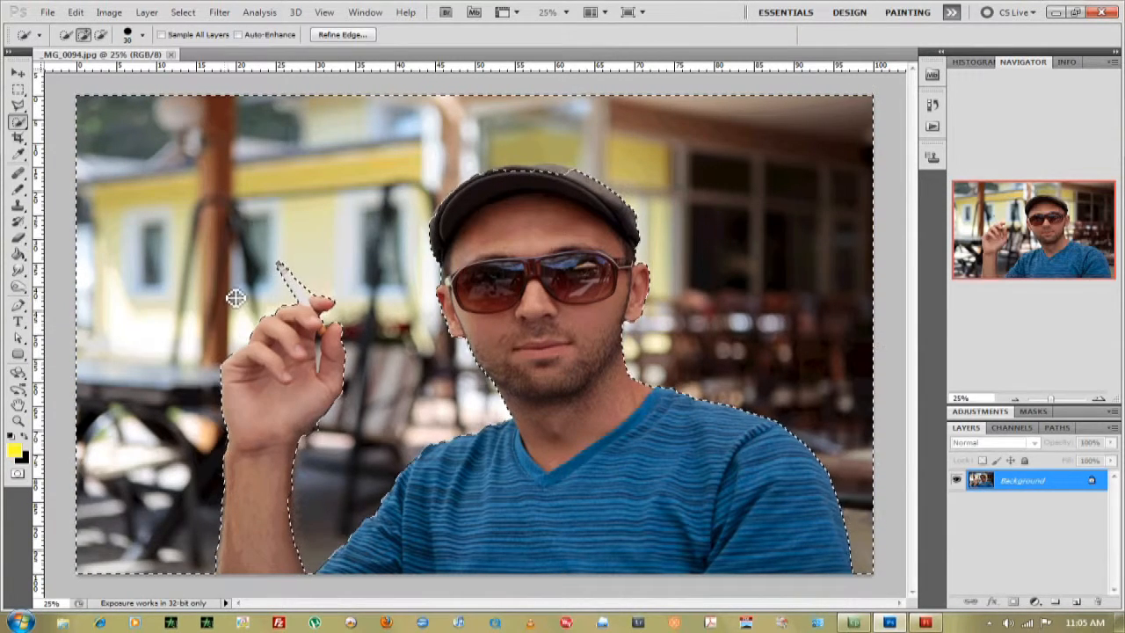
Copy the selected man onto a new layer via Layer via Copy, isolating him from the background
{"action": "right_click", "coordinate": [236, 297]}
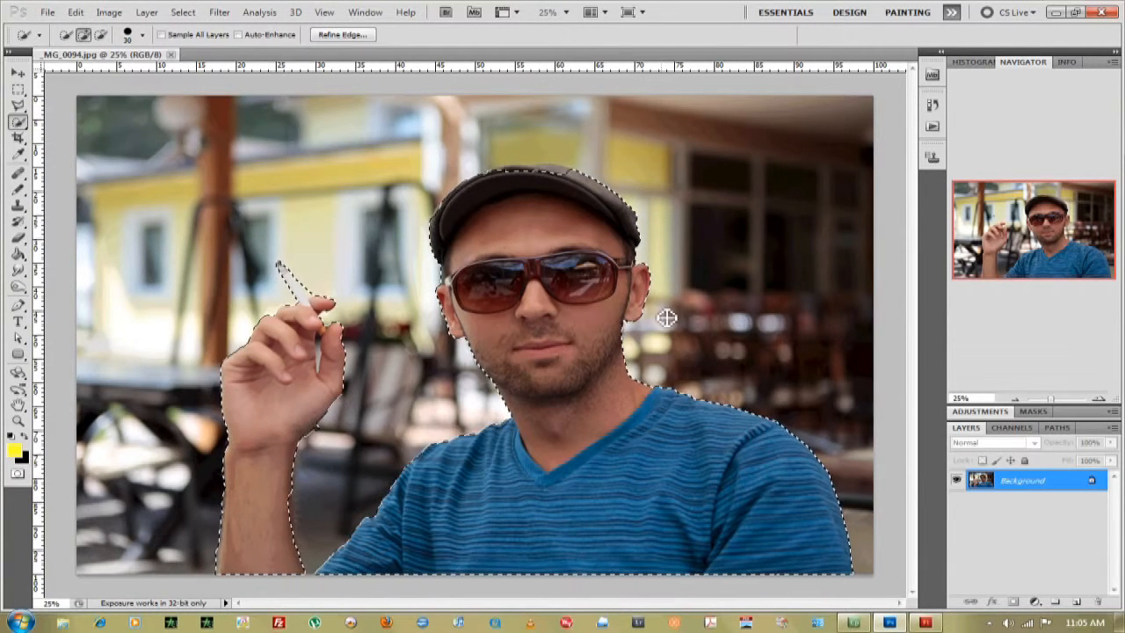
{"action": "right_click", "coordinate": [666, 317]}
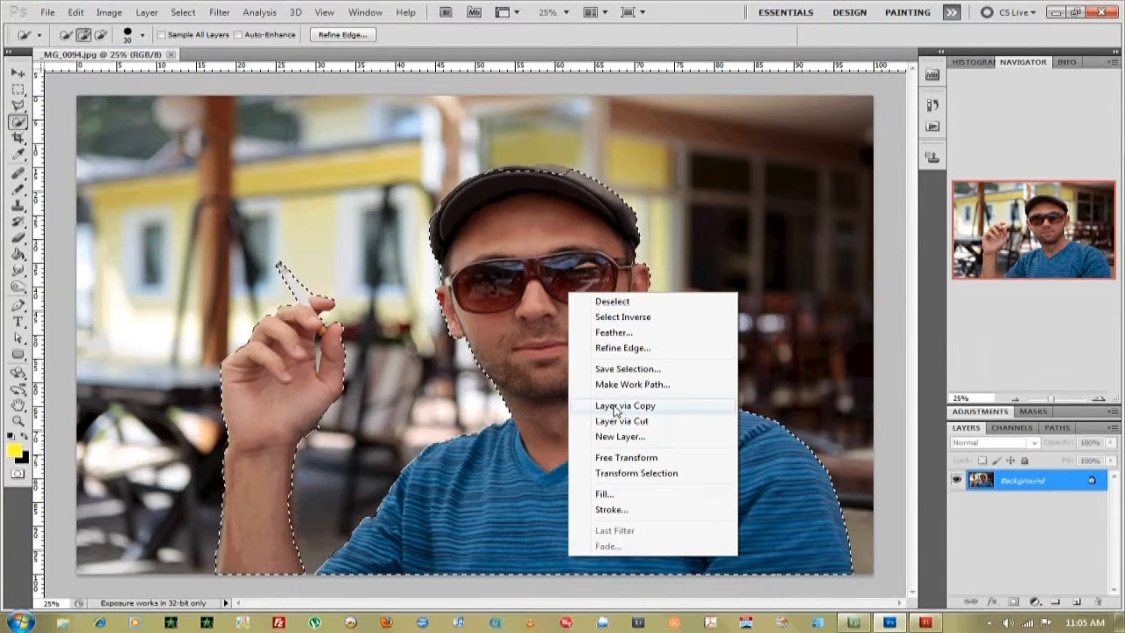
{"action": "left_click", "coordinate": [626, 404]}
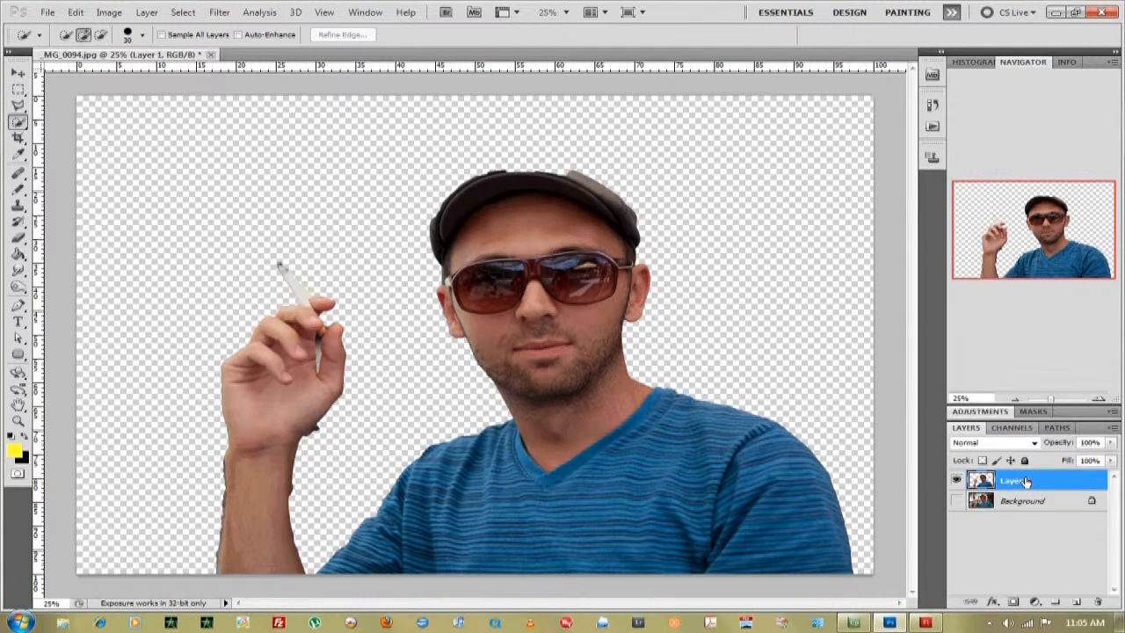
Duplicate Layer 1 with Destination Document set to New, creating an untitled document with the man alone
{"action": "right_click", "coordinate": [1016, 479]}
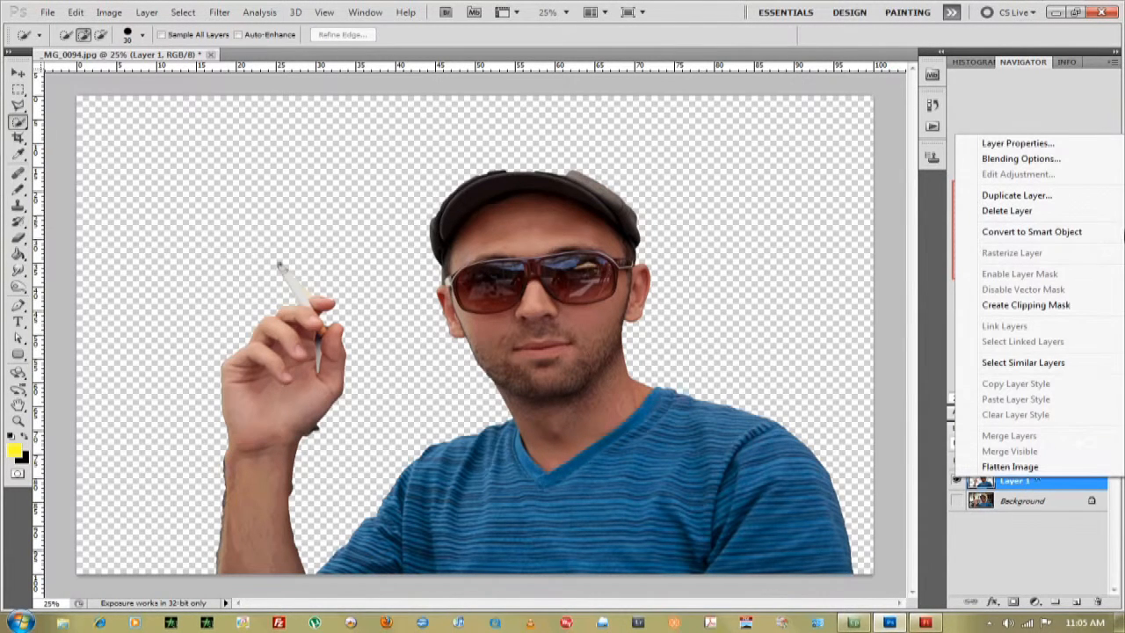
{"action": "left_click", "coordinate": [1016, 195]}
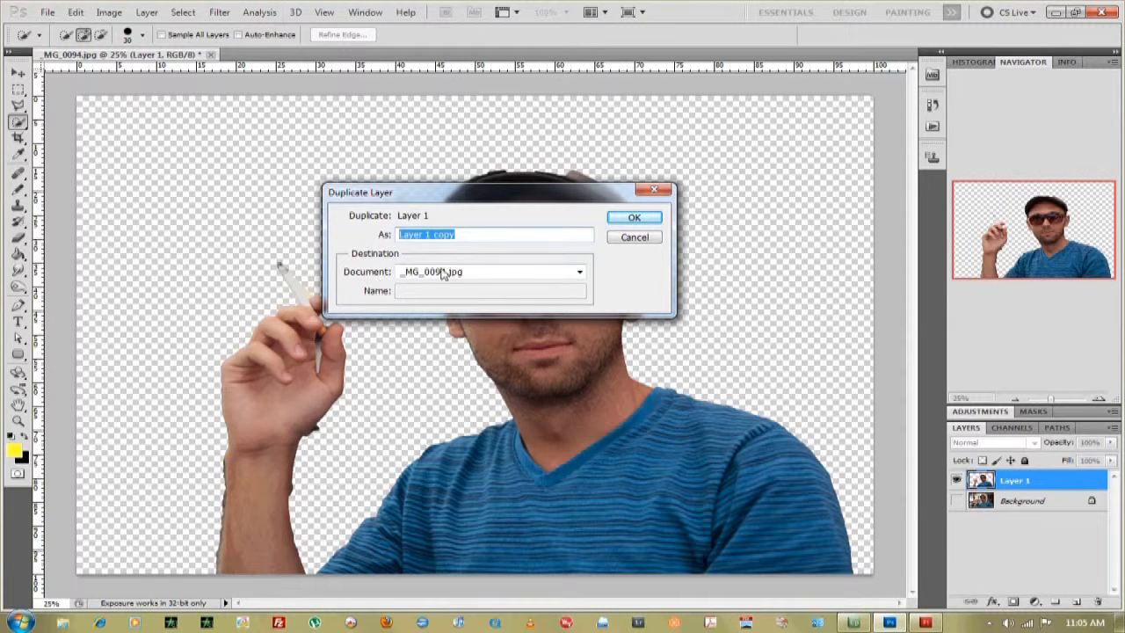
{"action": "left_click", "coordinate": [578, 270]}
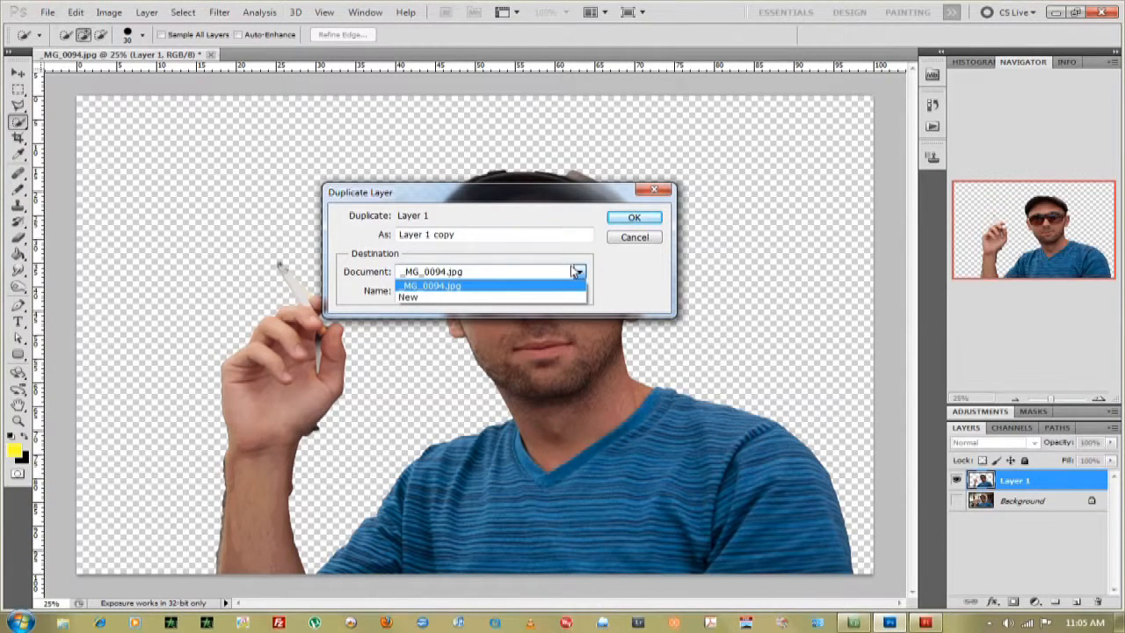
{"action": "left_click", "coordinate": [408, 297]}
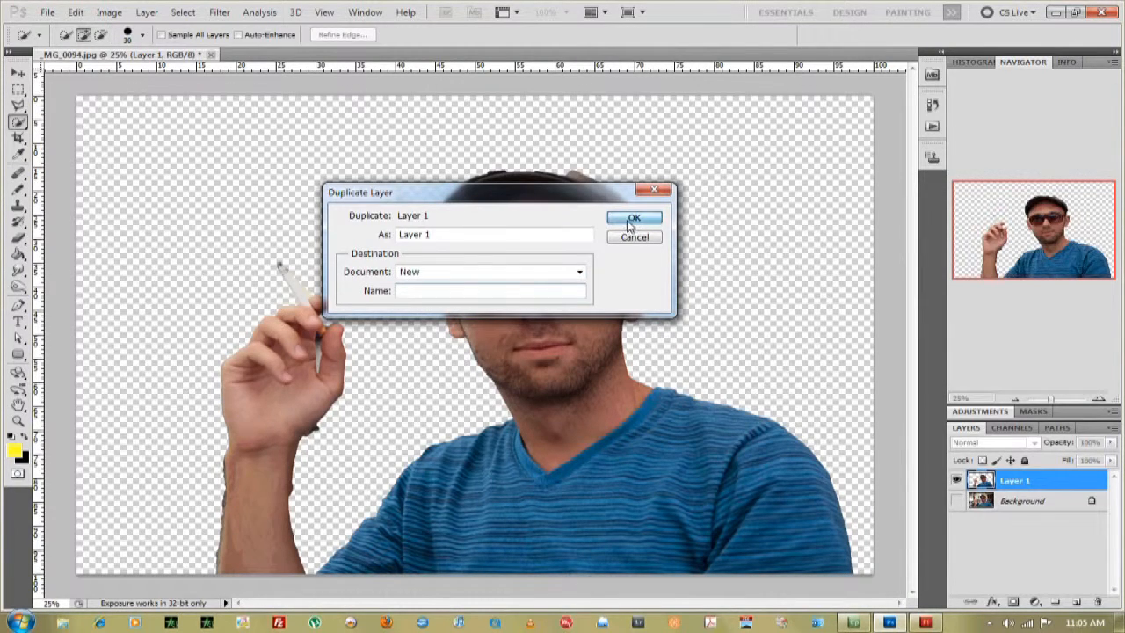
{"action": "left_click", "coordinate": [633, 218]}
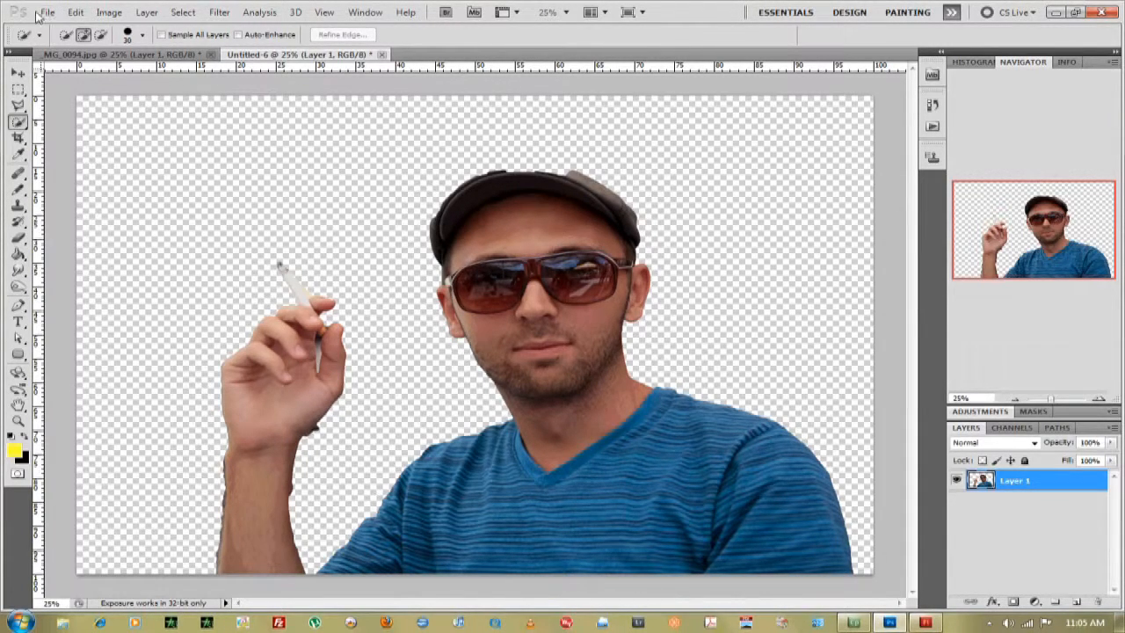
Bring up Save As for the untitled document in Photoshop format with layers
{"action": "left_click", "coordinate": [46, 10]}
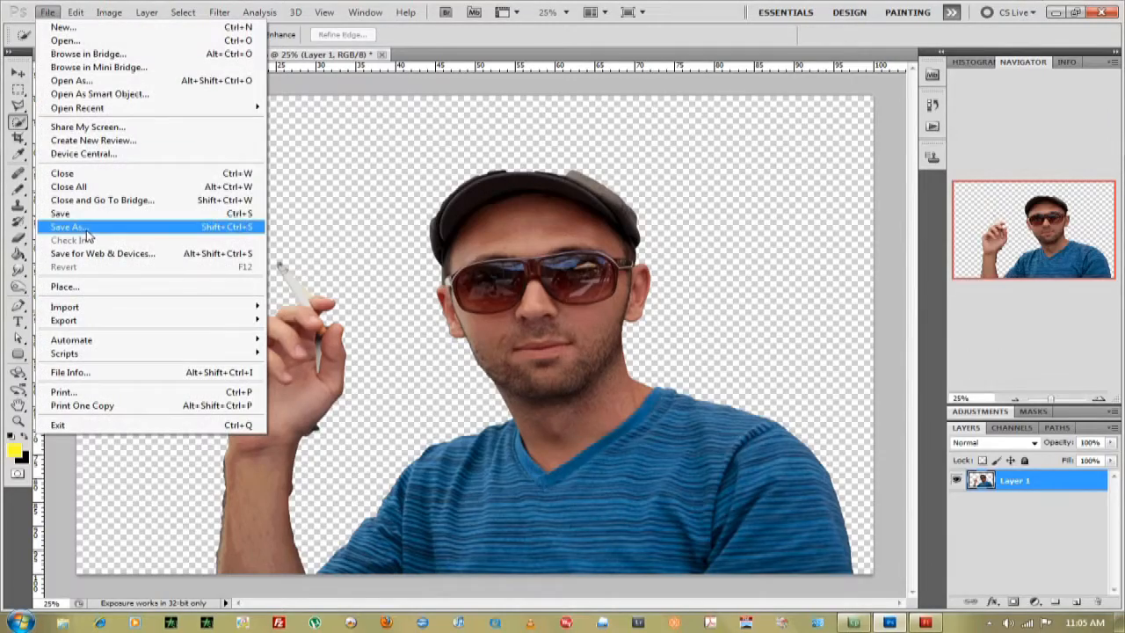
{"action": "left_click", "coordinate": [68, 227]}
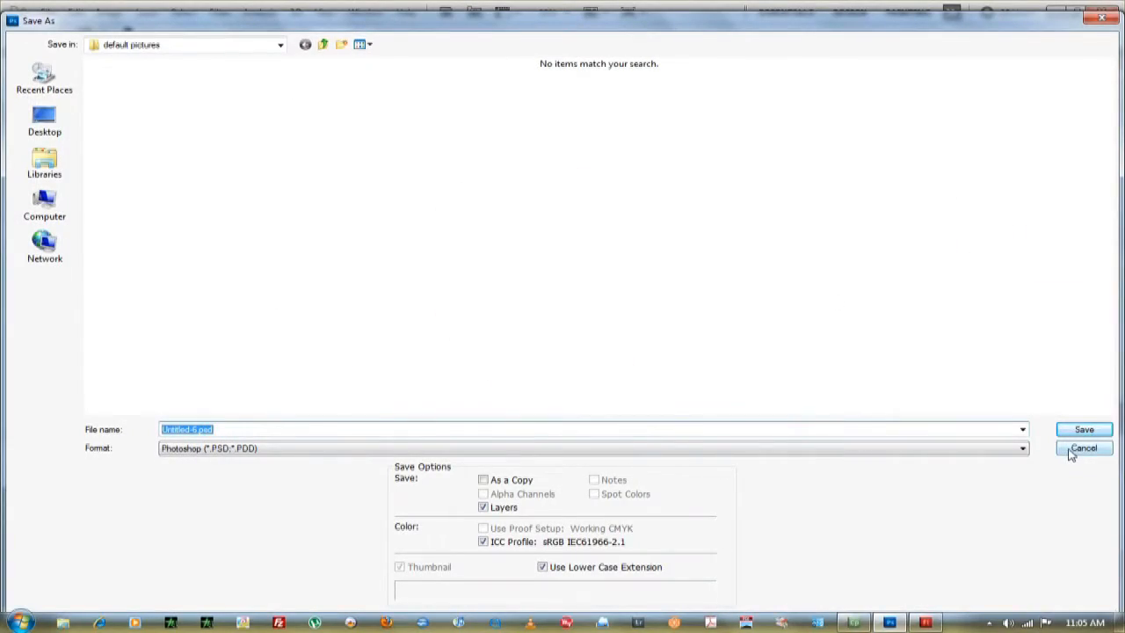